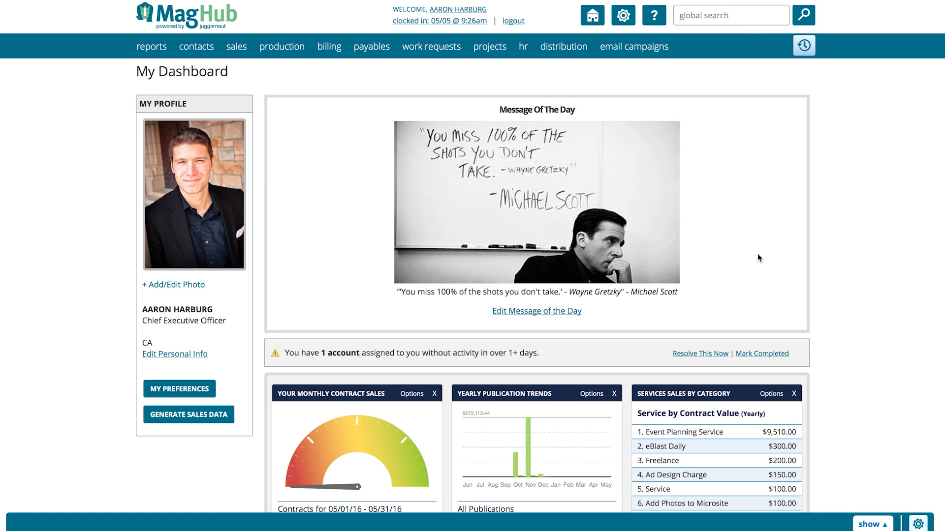
Step: Show the contacts menu options from the MagHub dashboard
{"action": "left_click", "coordinate": [196, 46]}
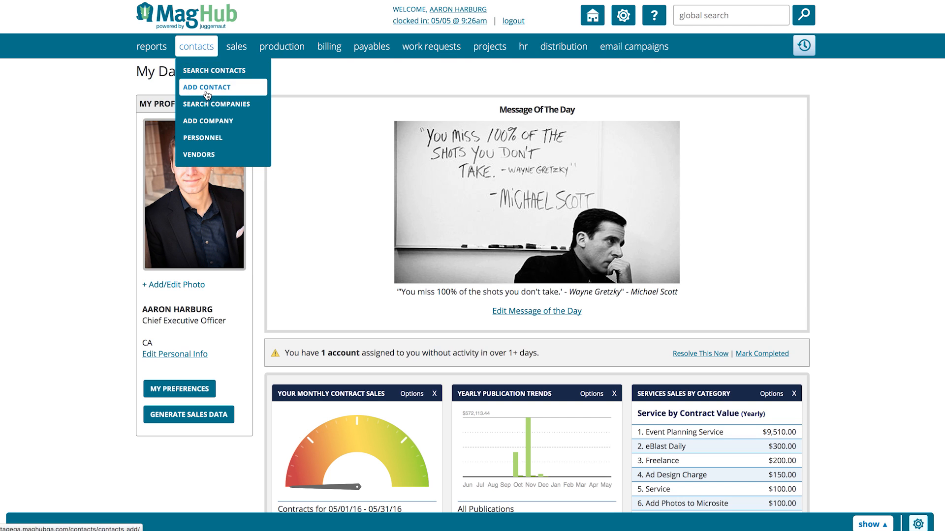
{"action": "left_click", "coordinate": [206, 86]}
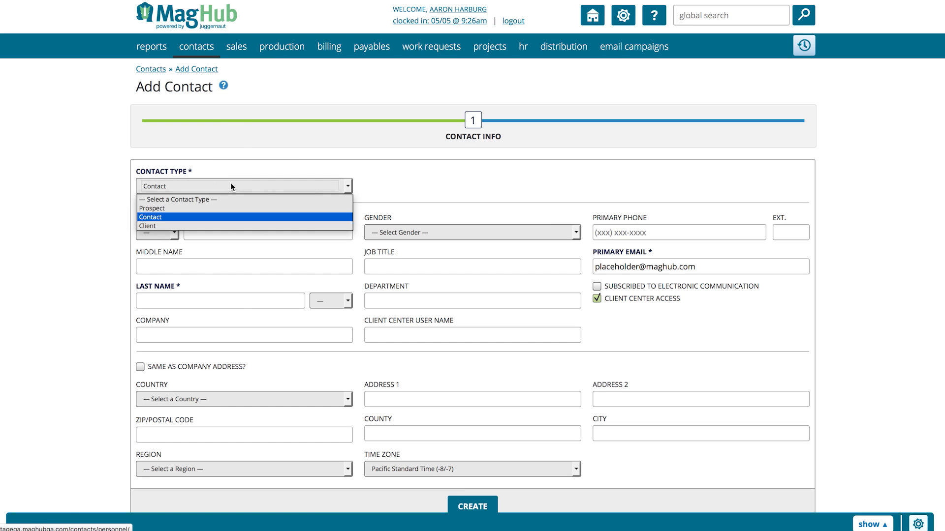
{"action": "mouse_move", "coordinate": [227, 217]}
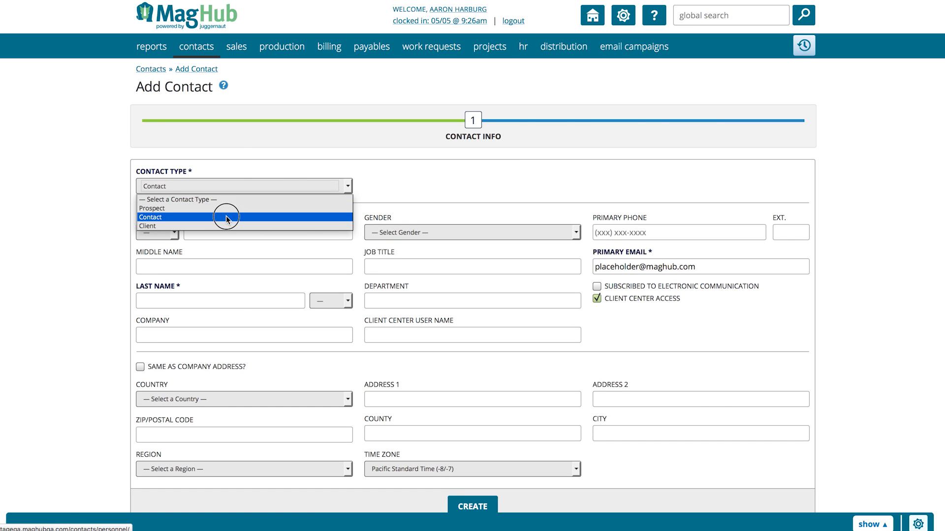
{"action": "type", "text": "Christian"}
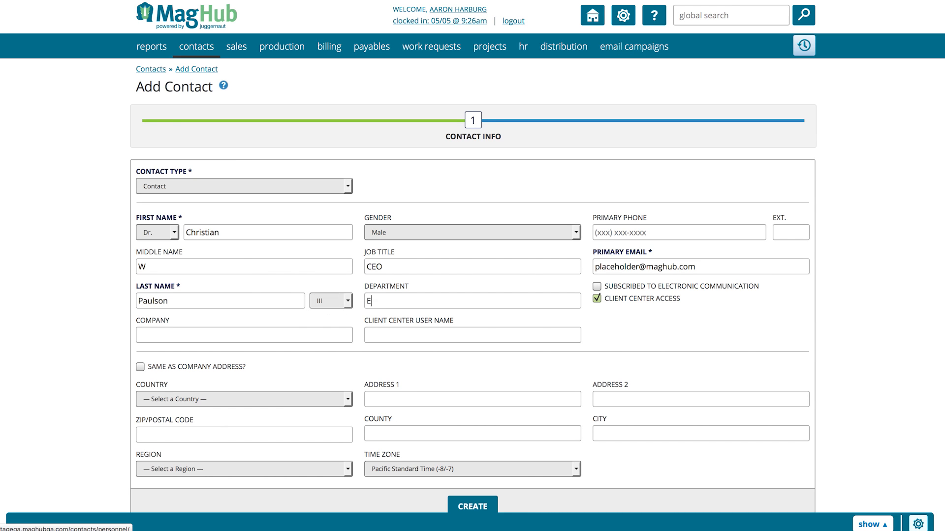
{"action": "type", "text": "xecutive"}
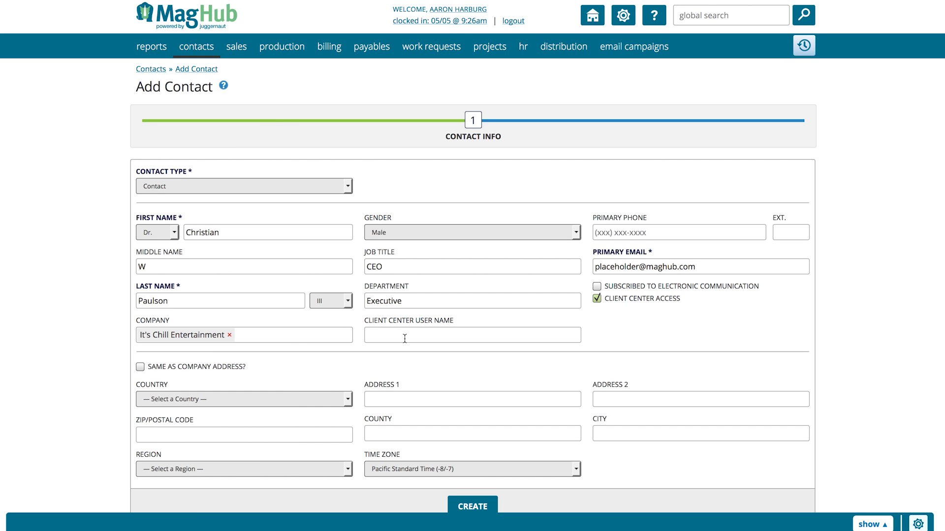
{"action": "left_click", "coordinate": [472, 335]}
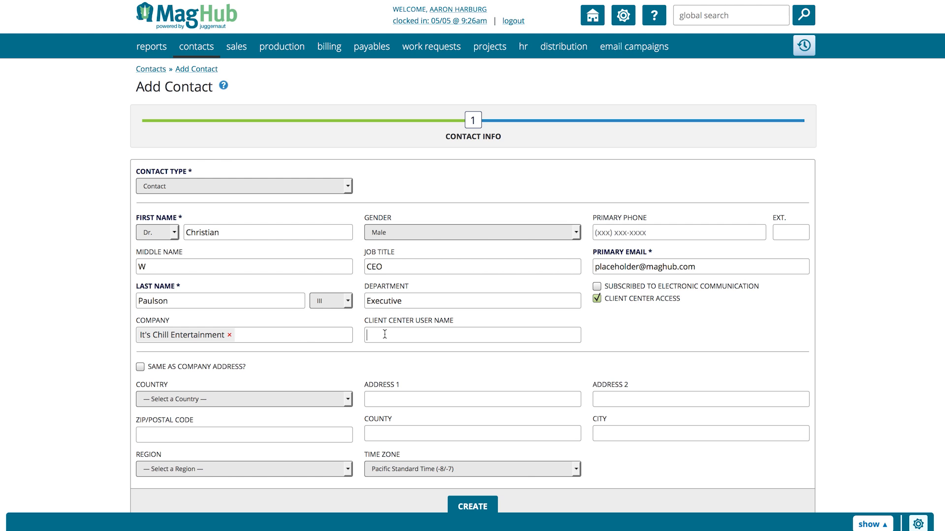
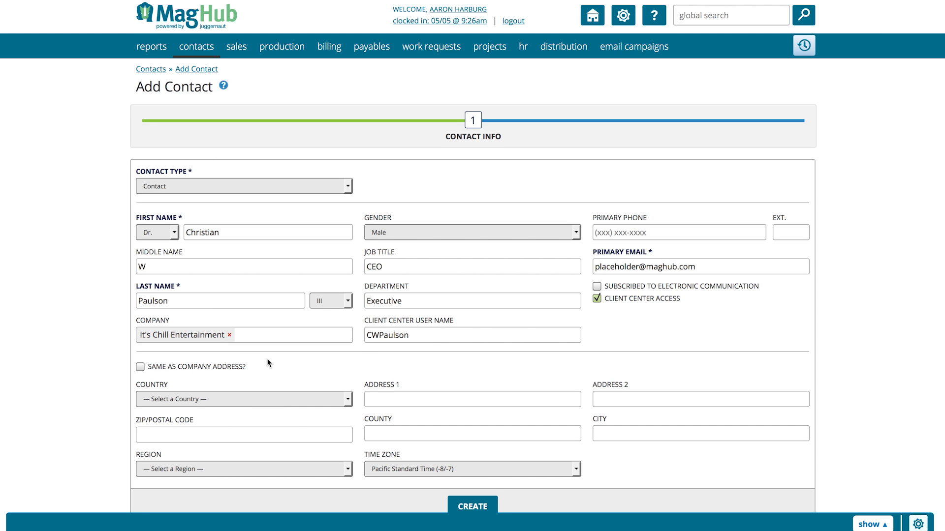
Step: Use the company address for the contact with country Australia and create the contact
{"action": "scroll", "scroll_direction": "down", "scroll_amount": 3}
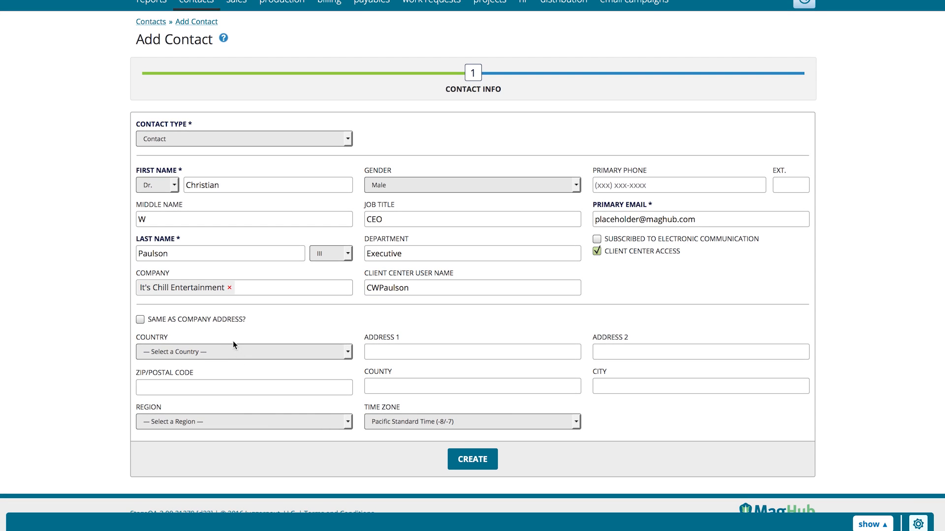
{"action": "mouse_move", "coordinate": [224, 324]}
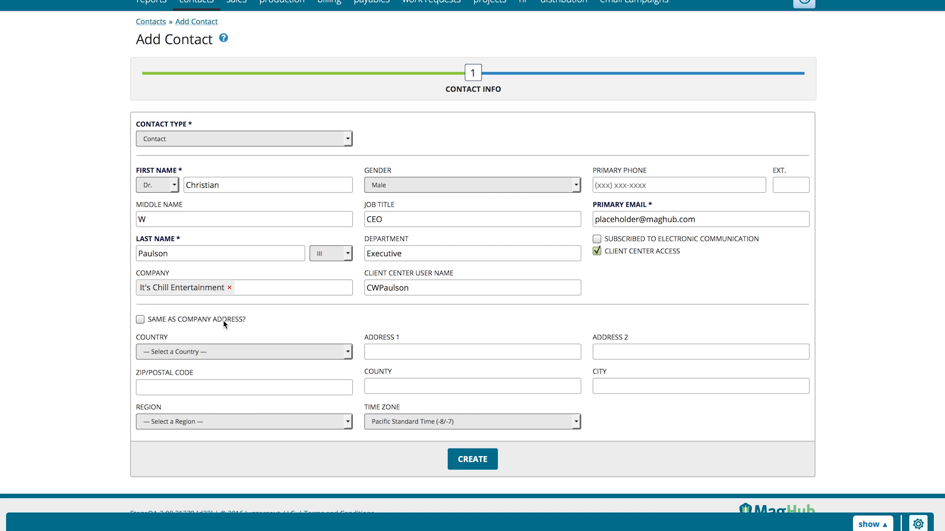
{"action": "left_click", "coordinate": [141, 319]}
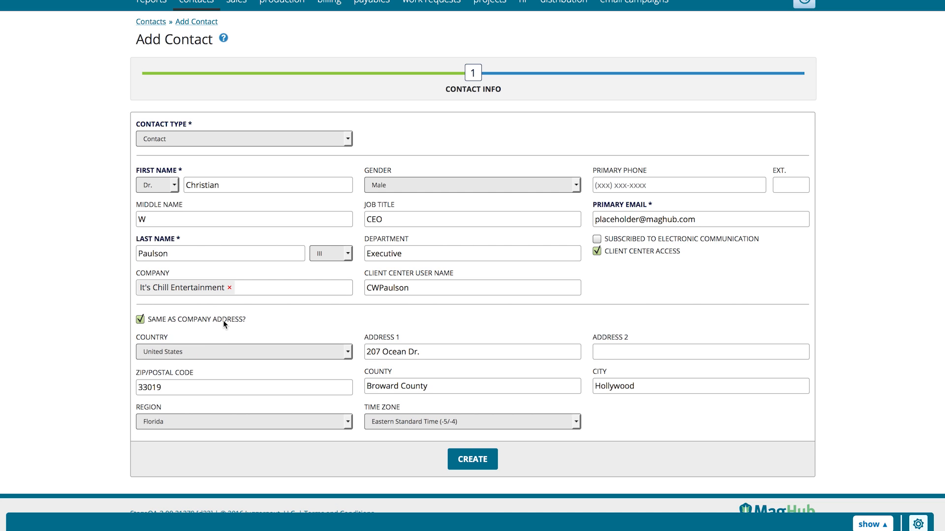
{"action": "left_click", "coordinate": [141, 319]}
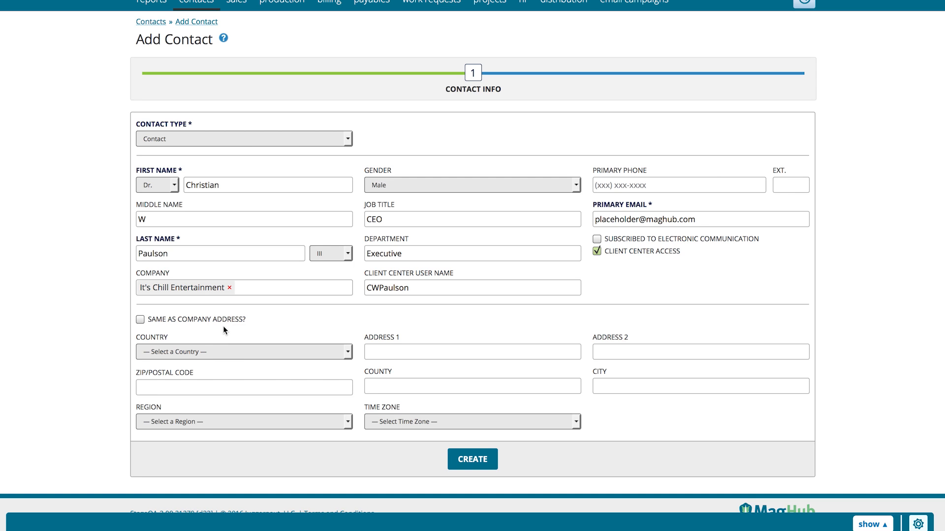
{"action": "left_click", "coordinate": [243, 353]}
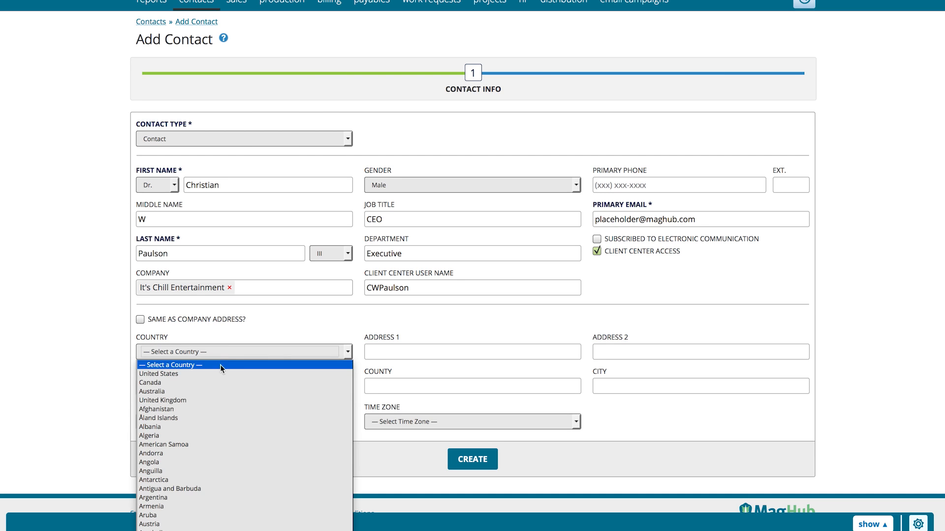
{"action": "left_click", "coordinate": [151, 391]}
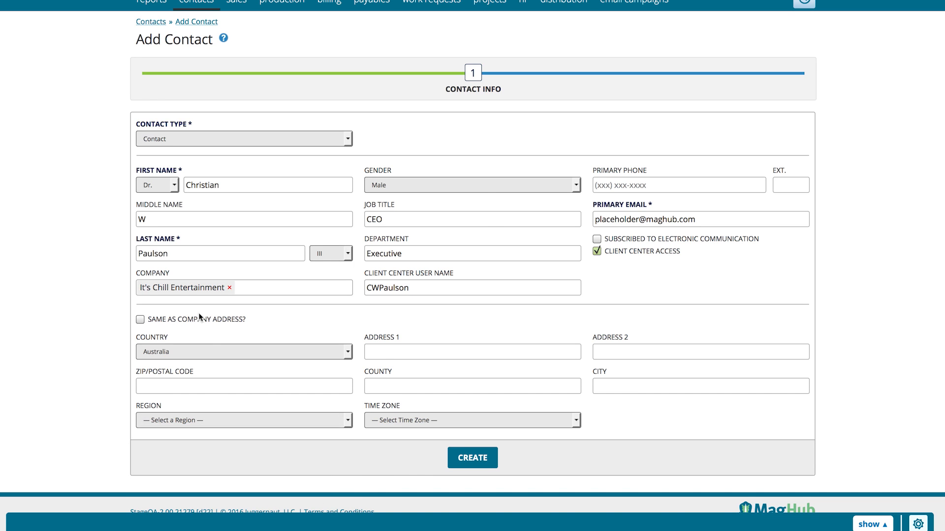
{"action": "left_click", "coordinate": [471, 457]}
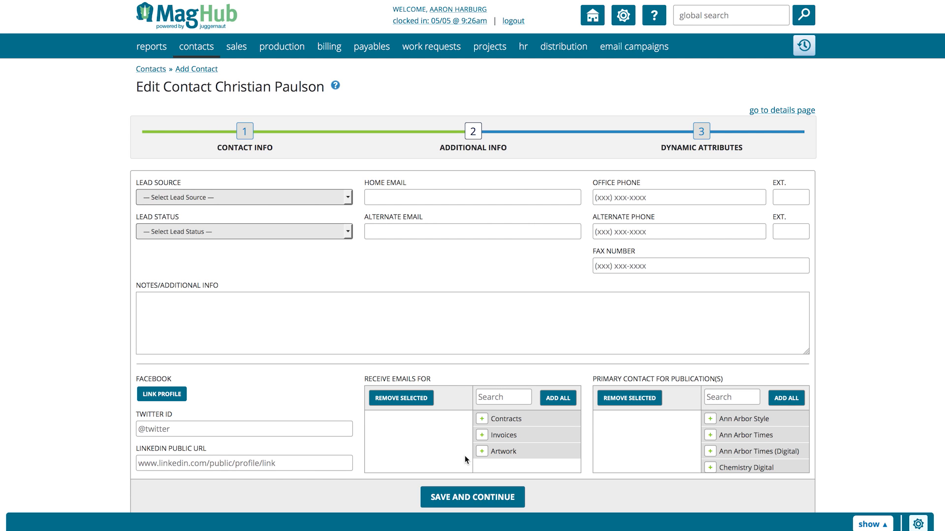
{"action": "left_click", "coordinate": [243, 197]}
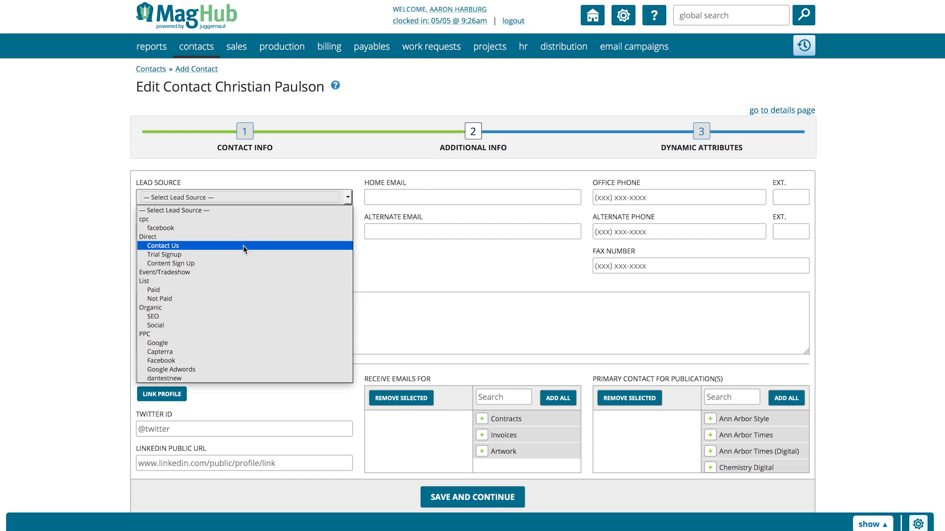
{"action": "left_click", "coordinate": [164, 246]}
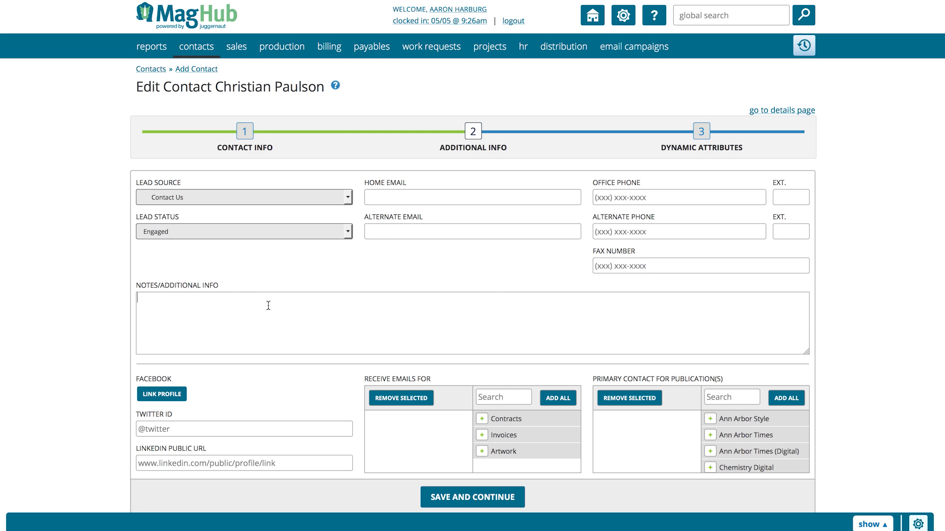
{"action": "type", "text": "Excited to get started"}
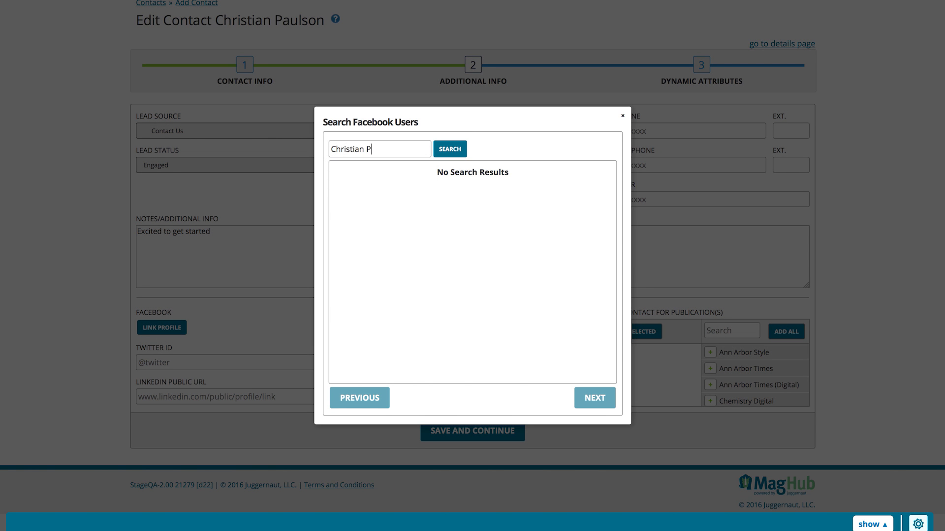
{"action": "left_click", "coordinate": [448, 149]}
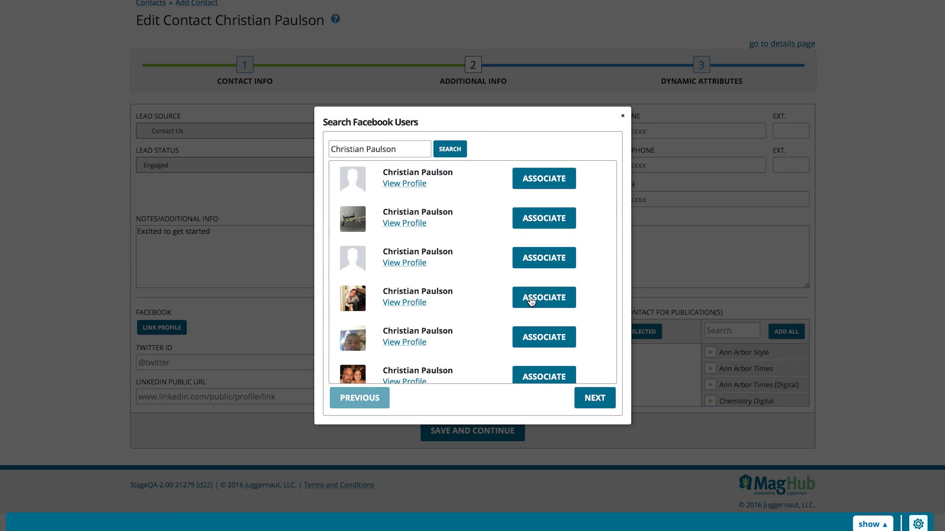
{"action": "left_click", "coordinate": [544, 298]}
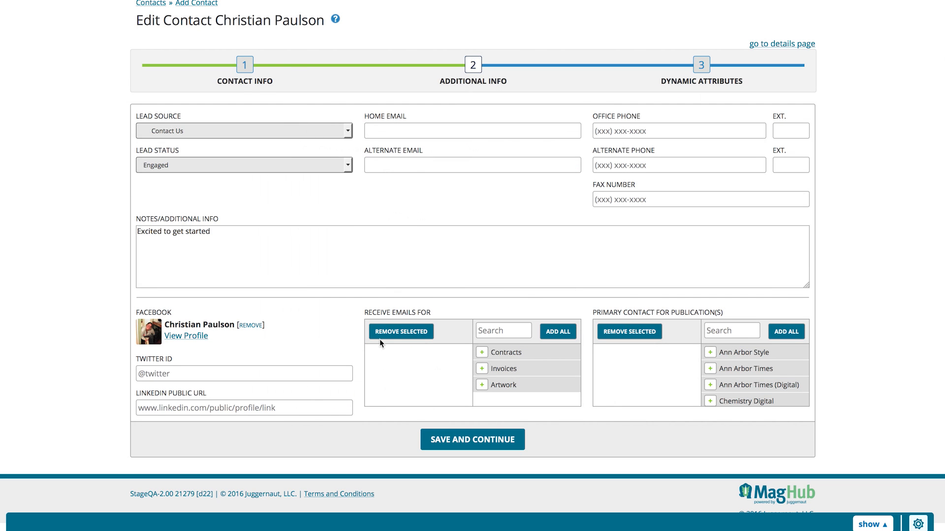
{"action": "type", "text": "@christianP"}
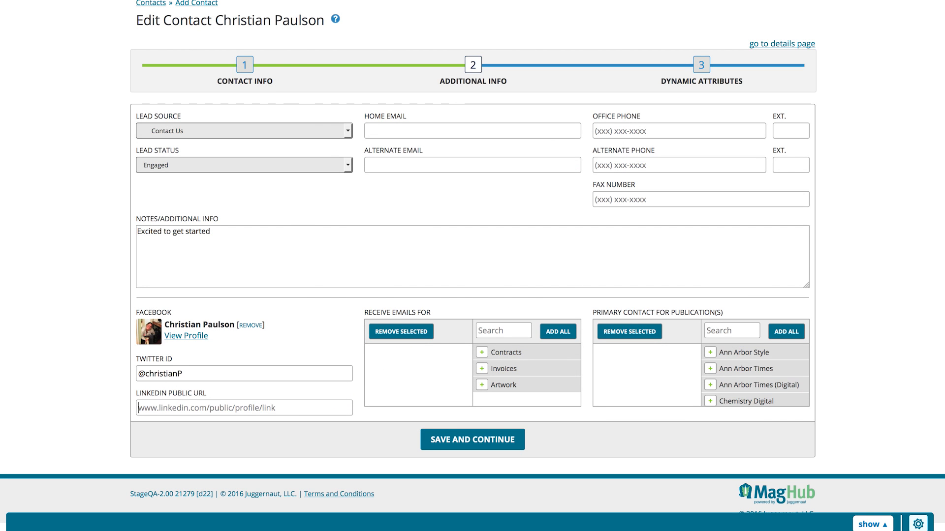
{"action": "mouse_move", "coordinate": [485, 358]}
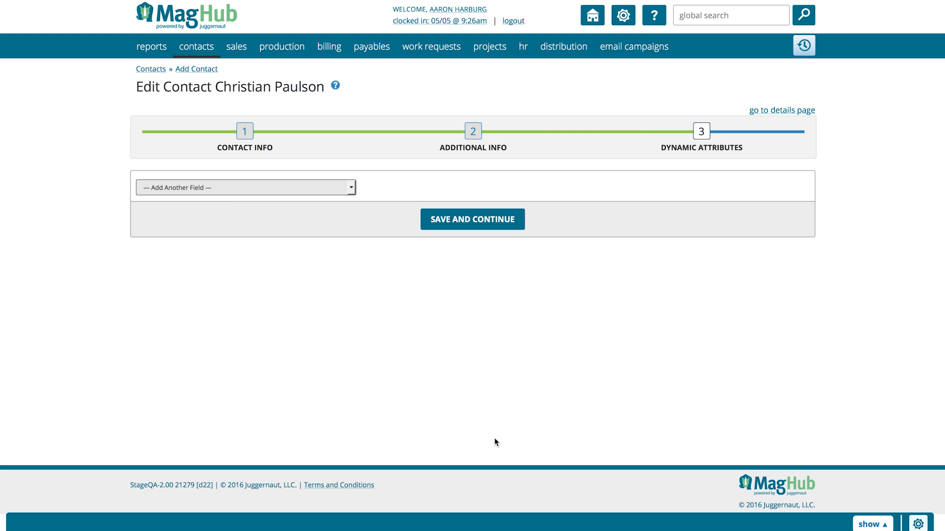
{"action": "left_click", "coordinate": [245, 187]}
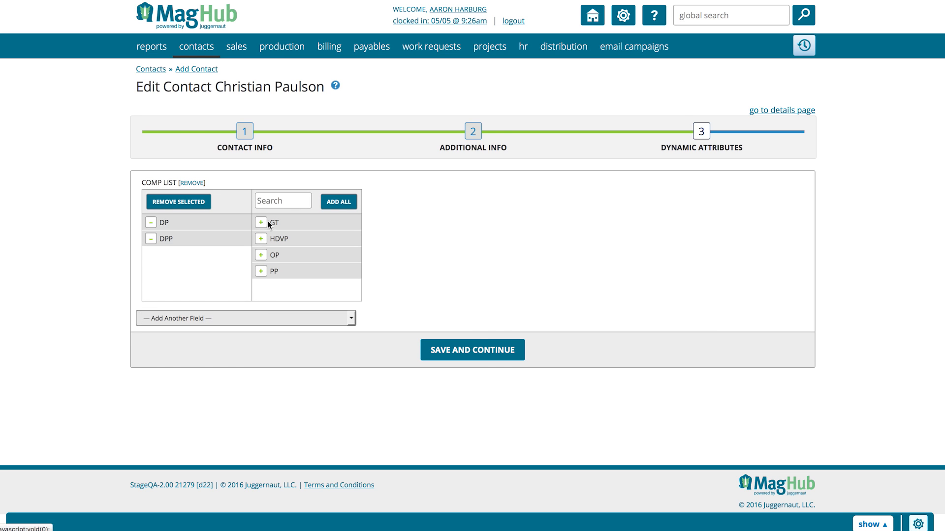
{"action": "left_click", "coordinate": [472, 350]}
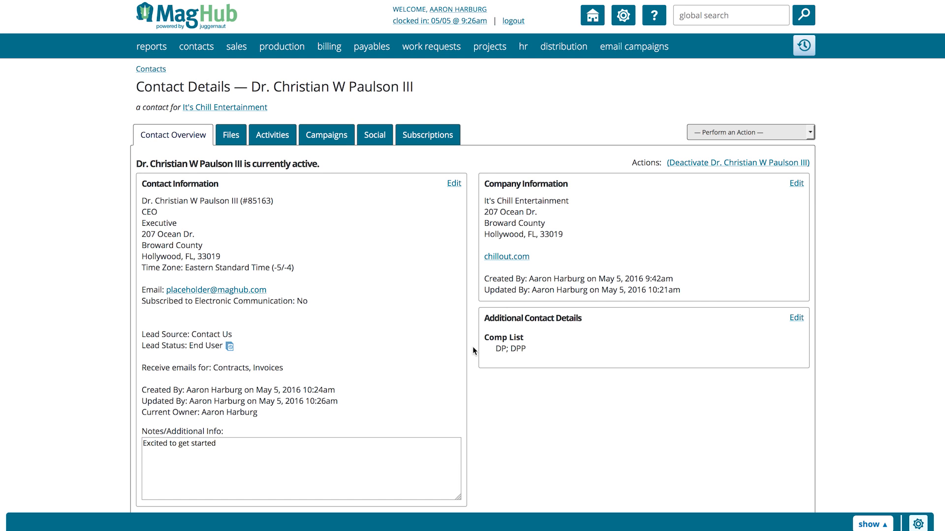